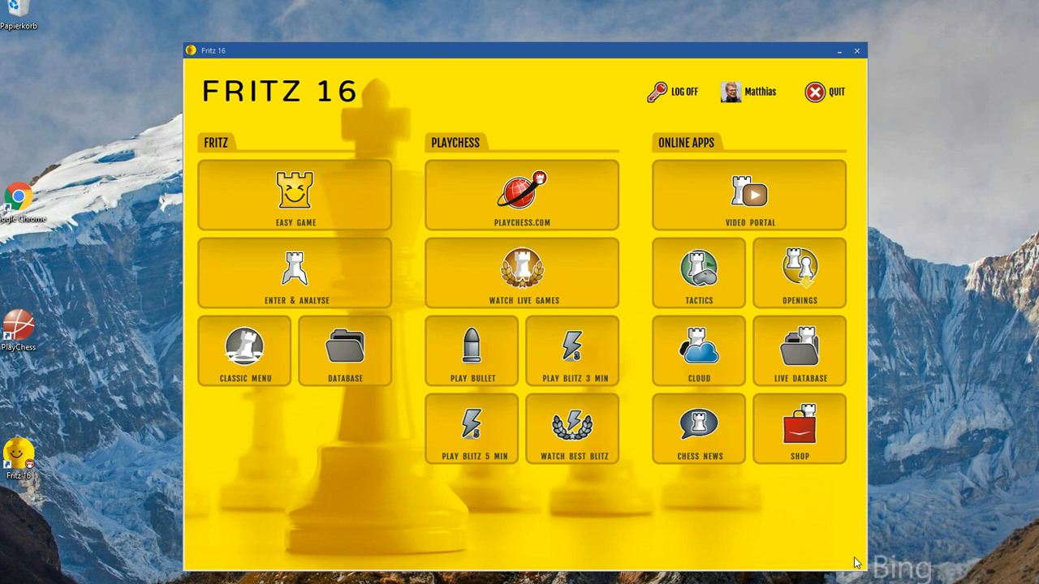
mouse_move(706, 565)
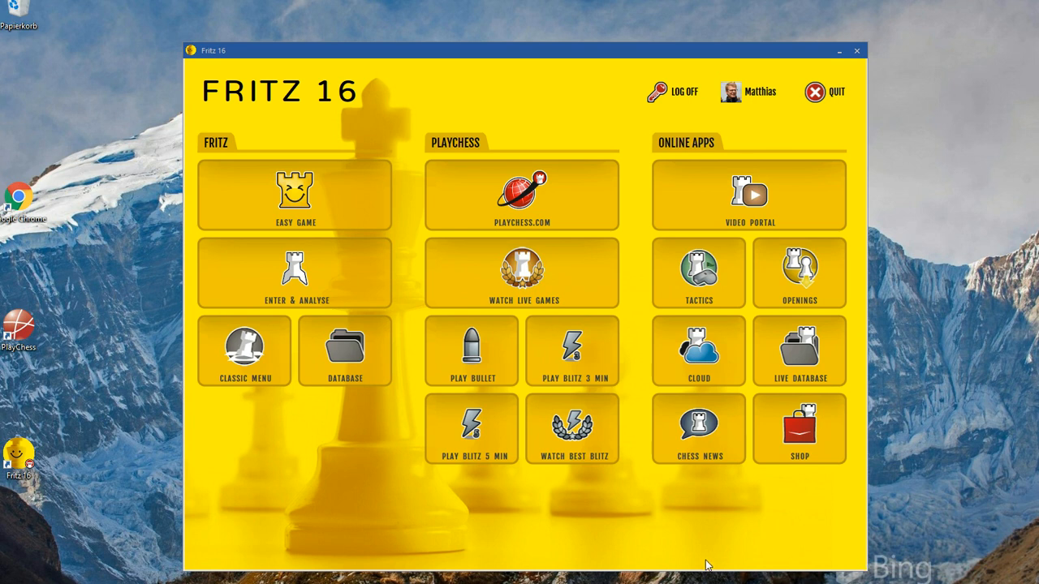
mouse_move(523, 268)
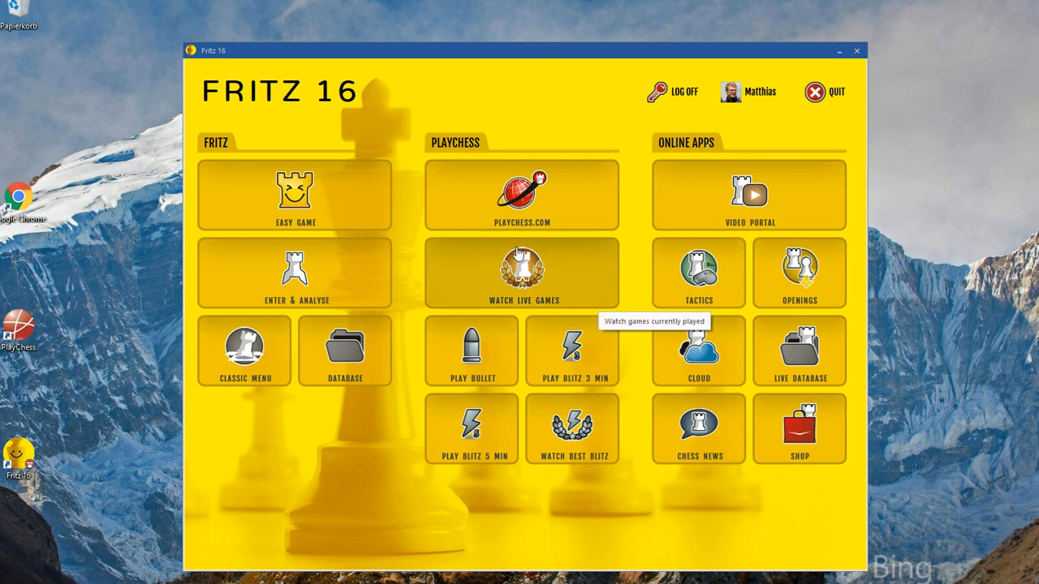
mouse_move(597, 266)
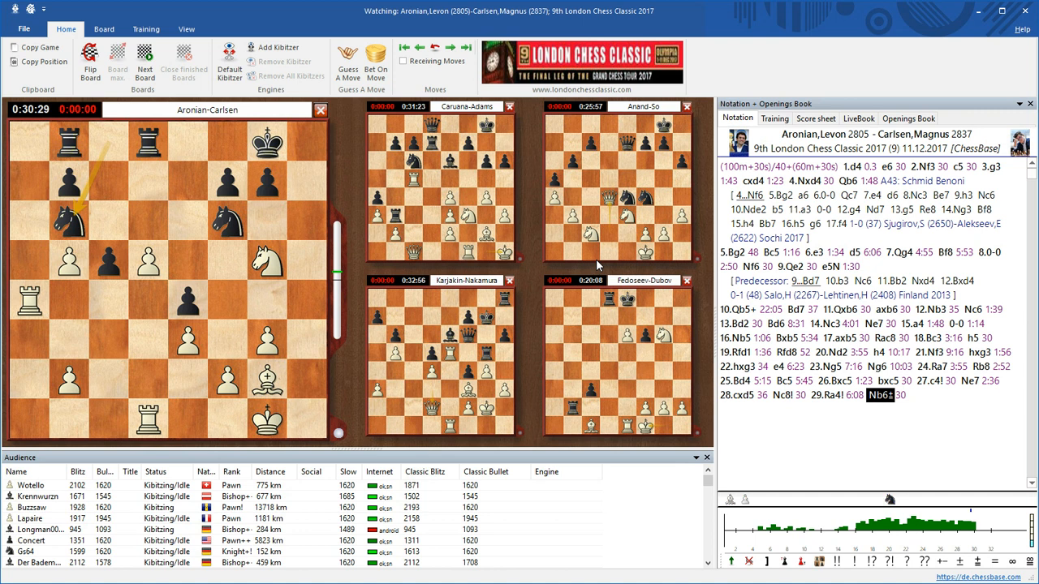
mouse_move(208, 315)
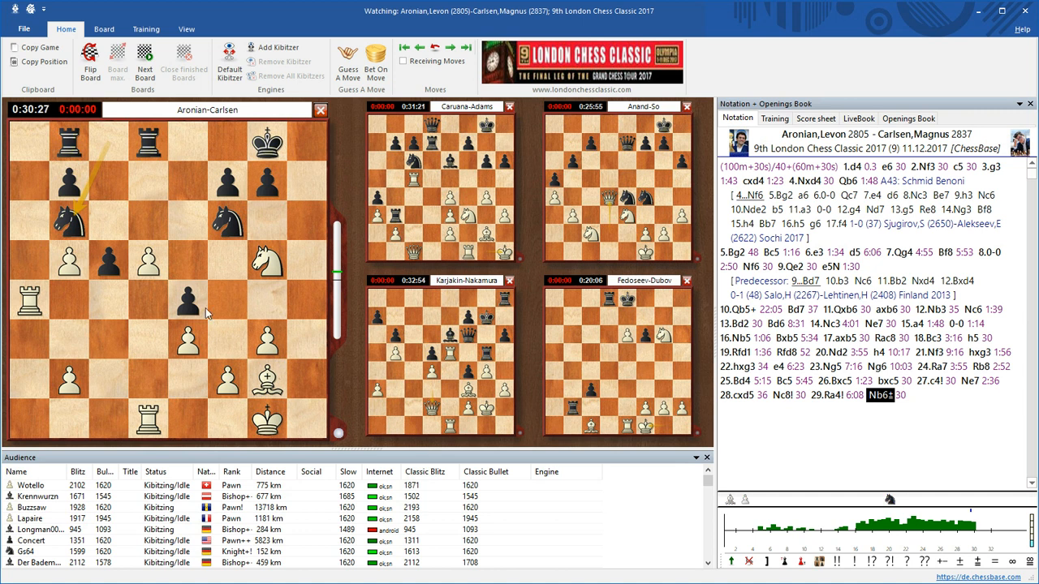
mouse_move(339, 409)
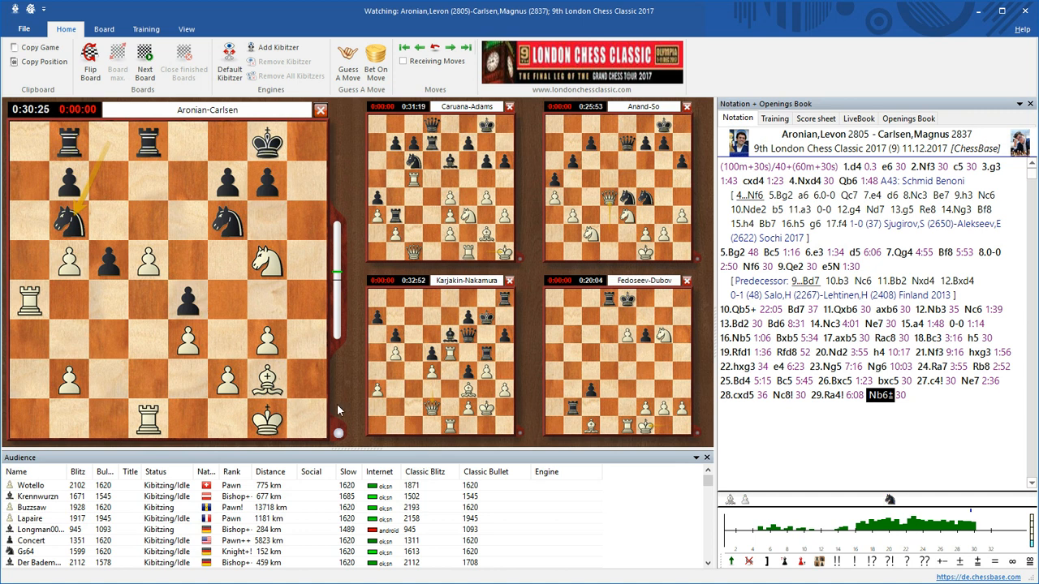
mouse_move(347, 382)
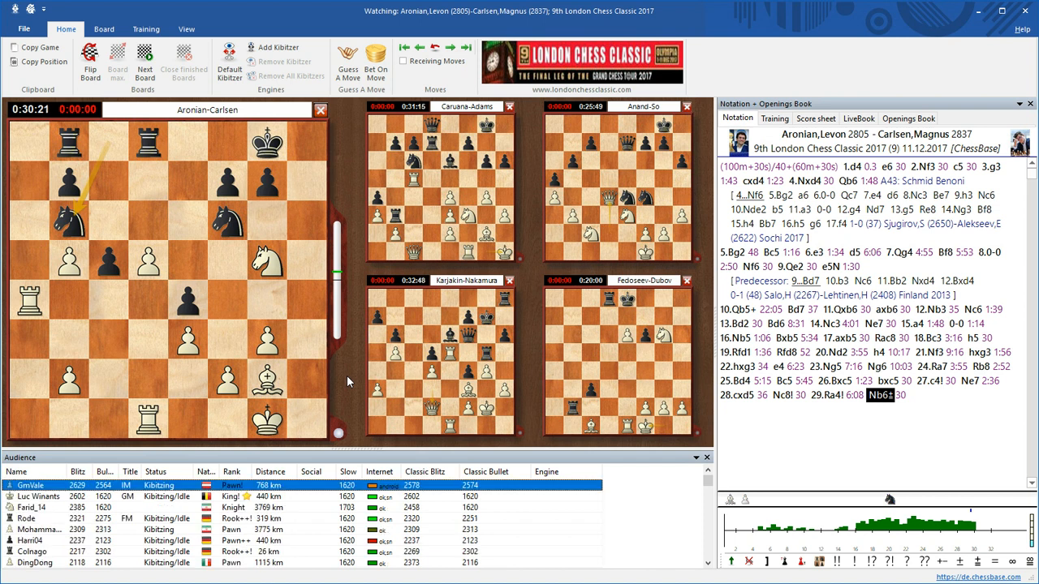
mouse_move(518, 209)
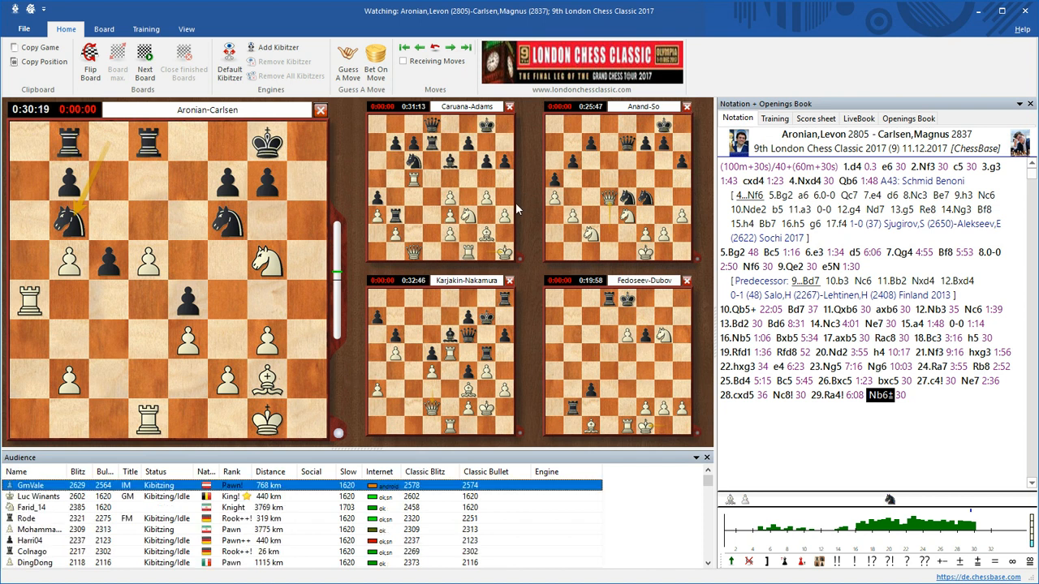
mouse_move(365, 414)
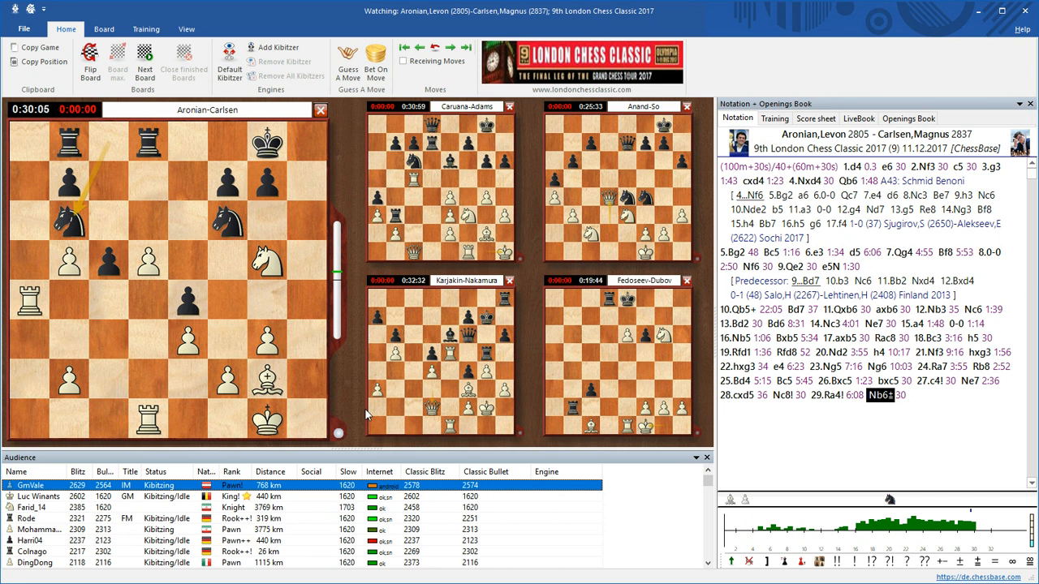
mouse_move(495, 214)
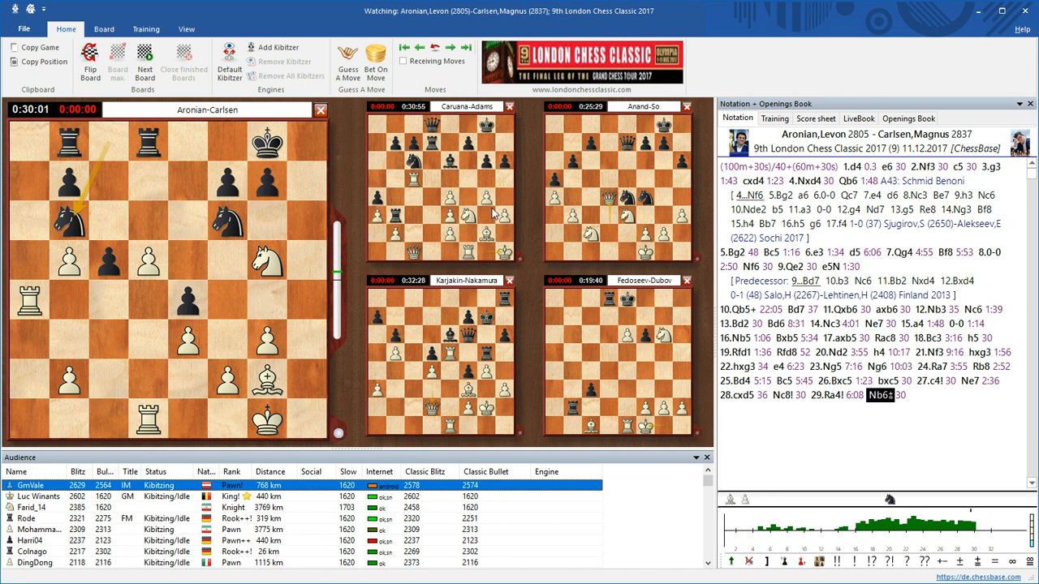
mouse_move(474, 185)
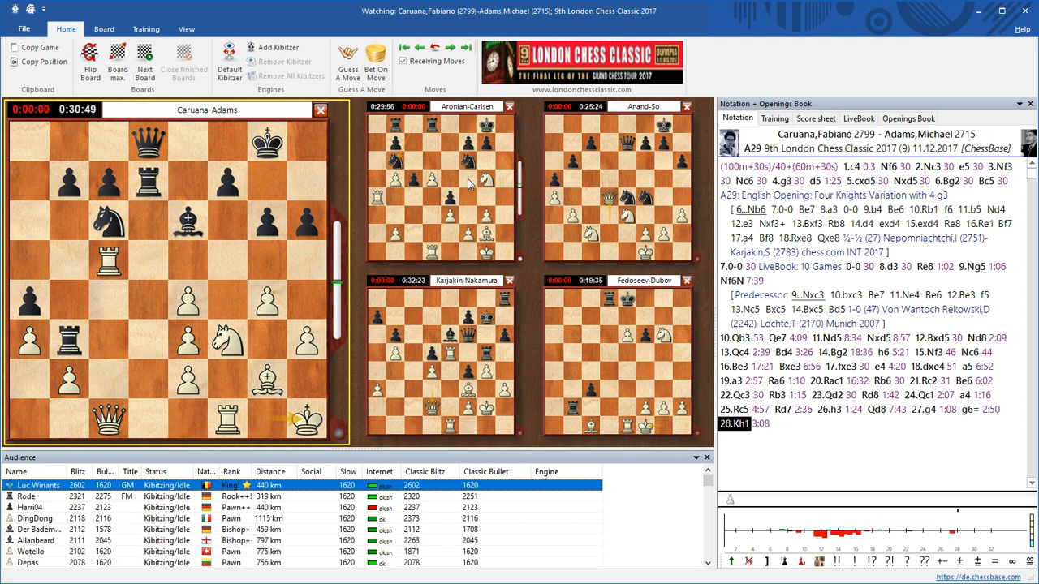
mouse_move(266, 234)
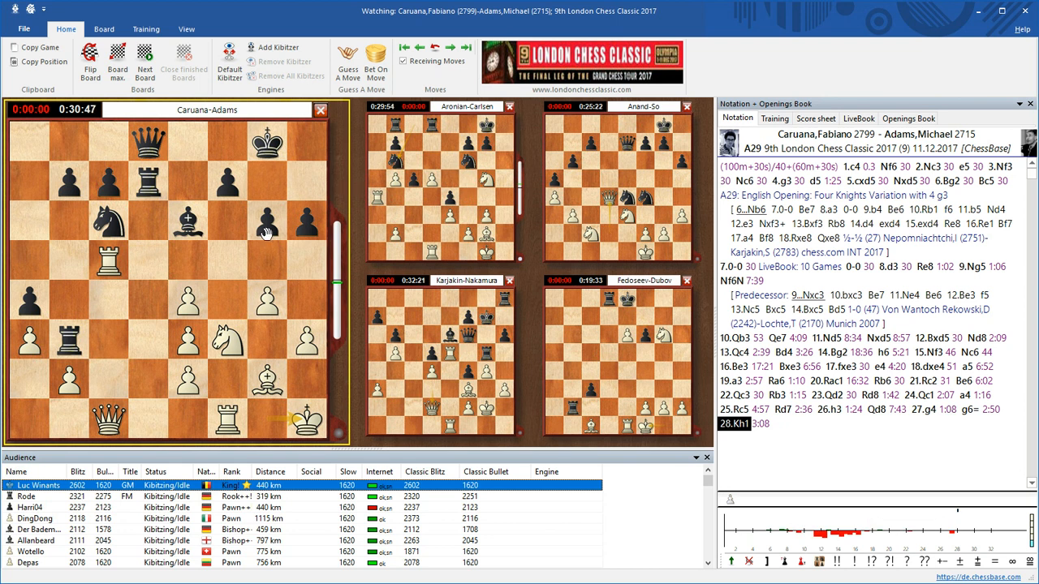
mouse_move(431, 173)
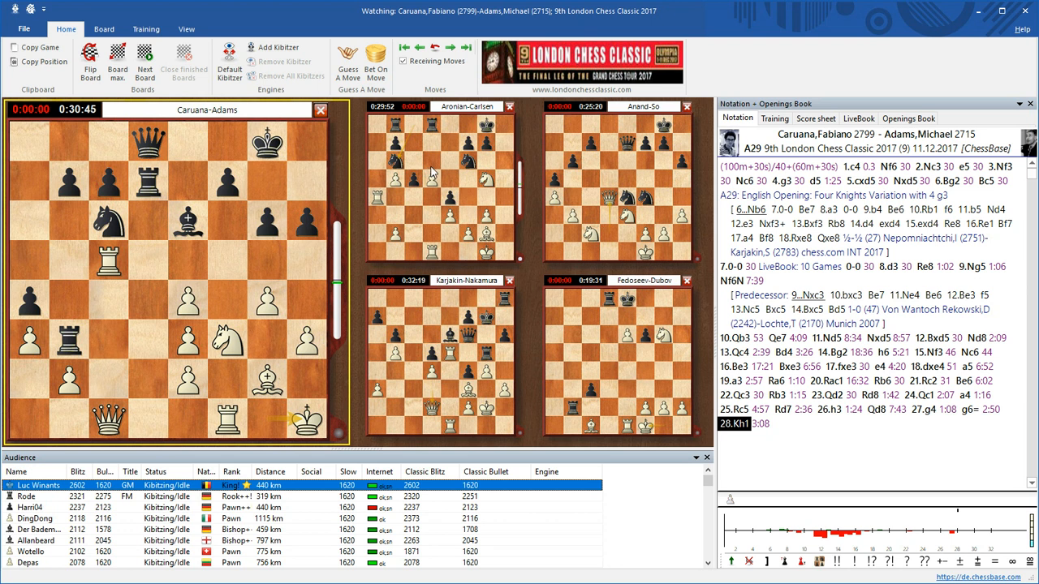
mouse_move(234, 257)
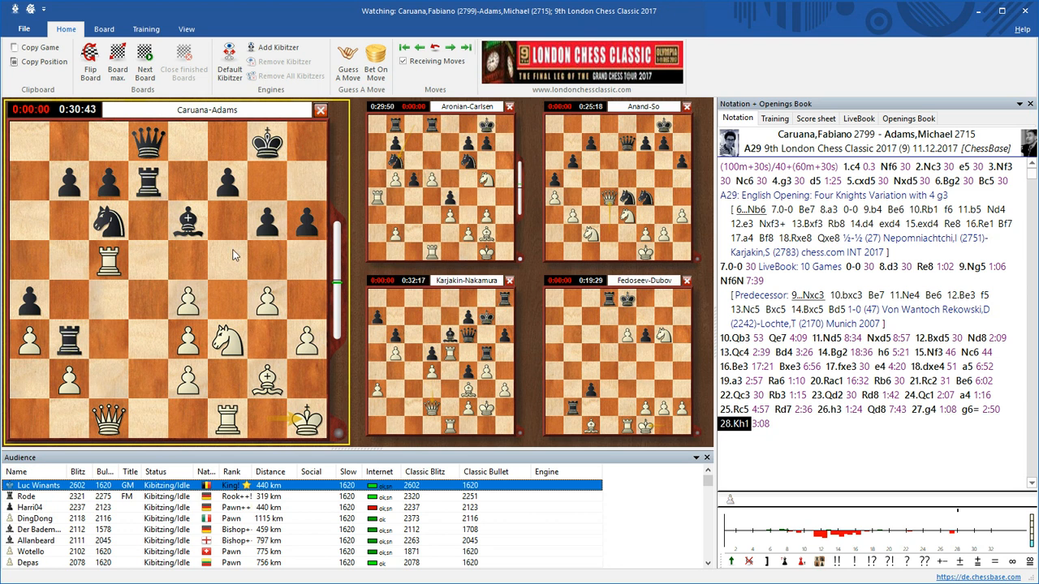
mouse_move(555, 231)
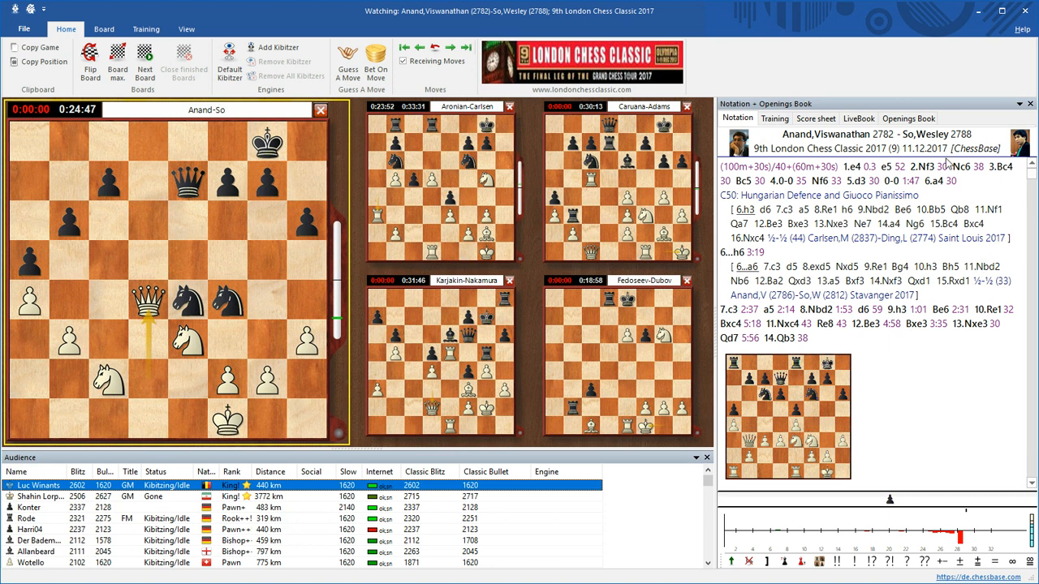
Scroll through the Anand–So notation up to move 29 with the 14...Ne7 novelty marked
scroll("down", 3)
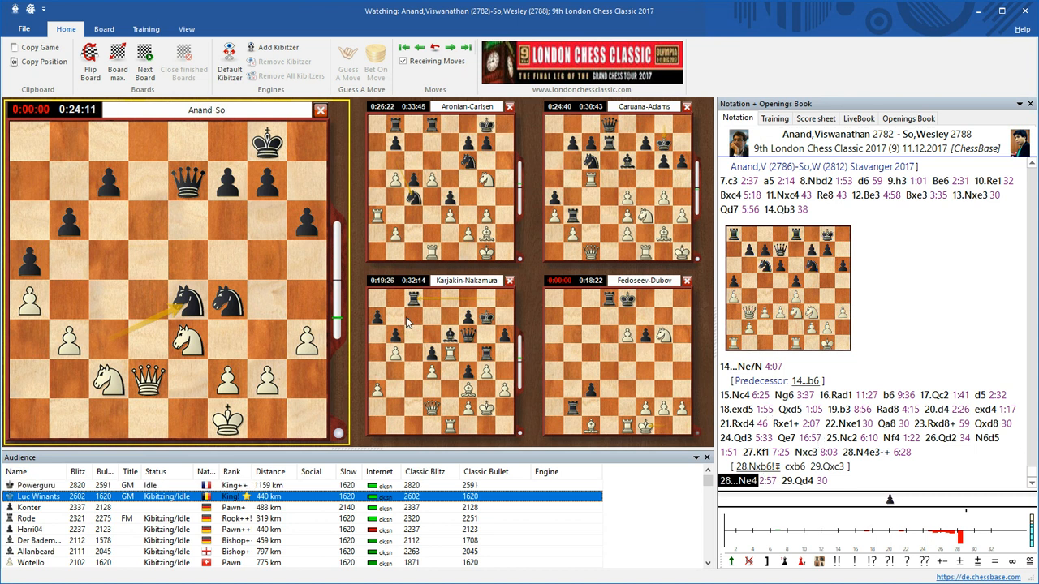
mouse_move(429, 159)
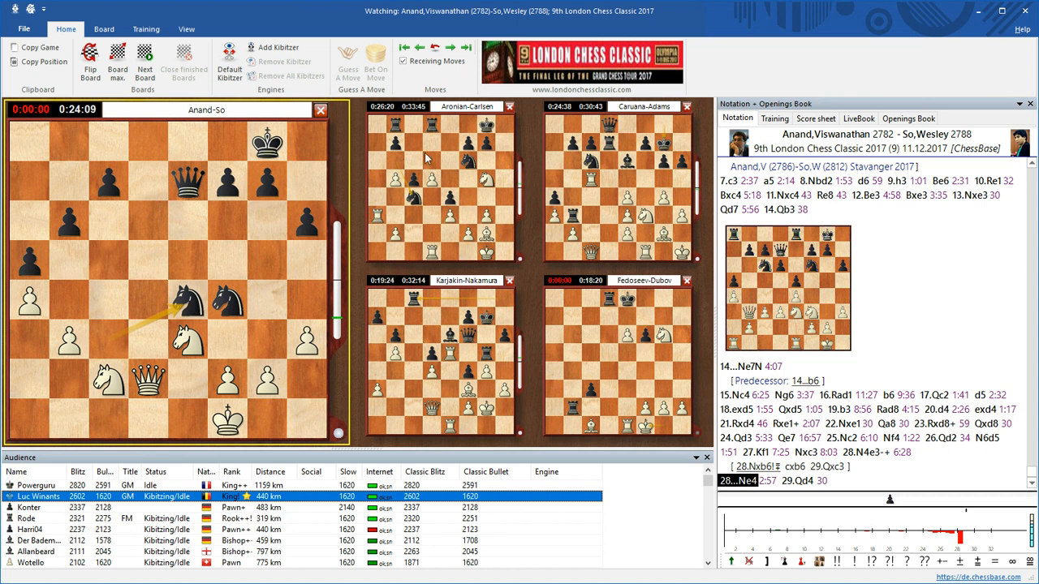
mouse_move(971, 273)
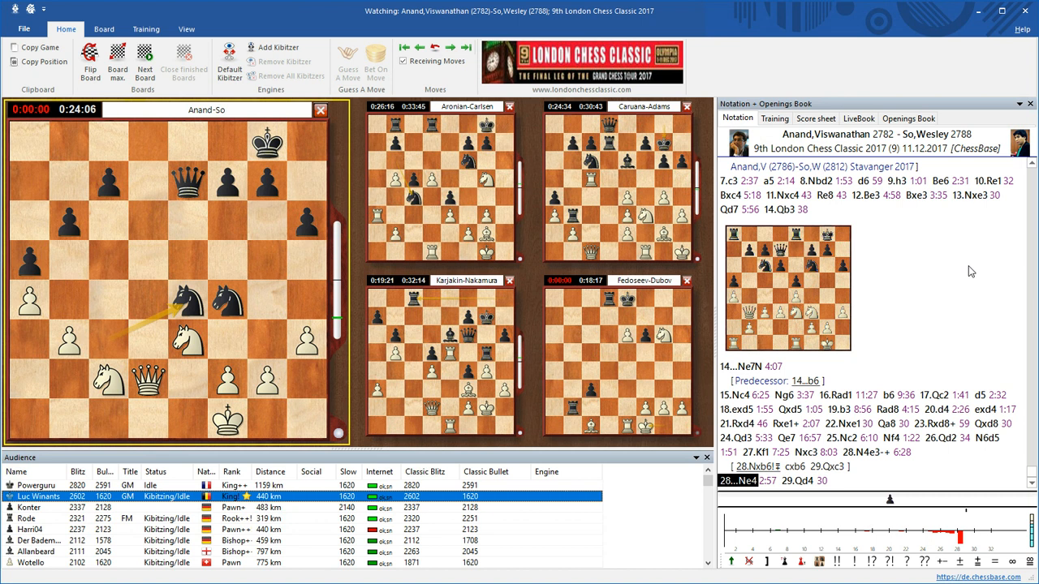
mouse_move(665, 364)
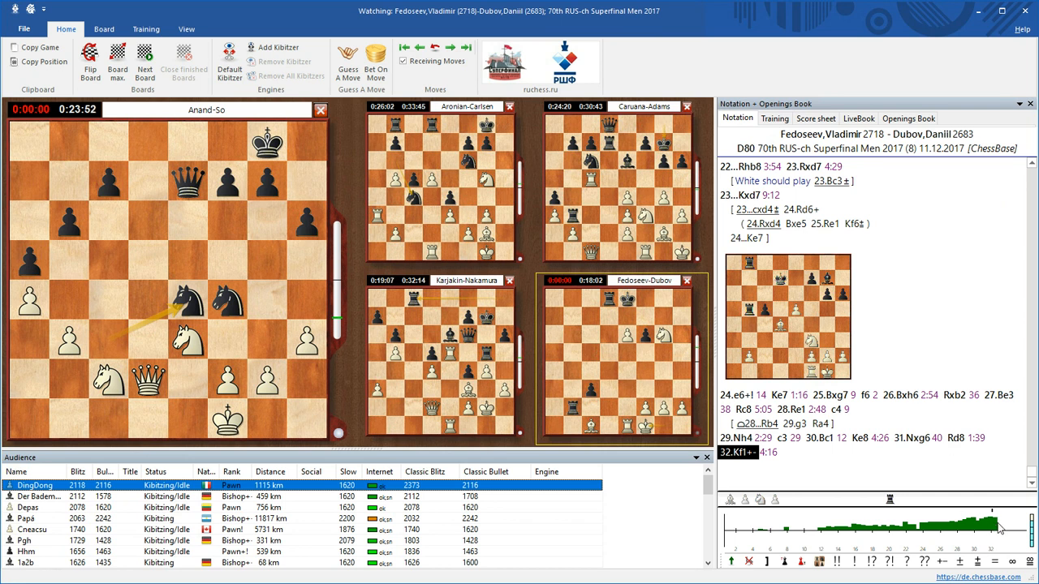
mouse_move(857, 534)
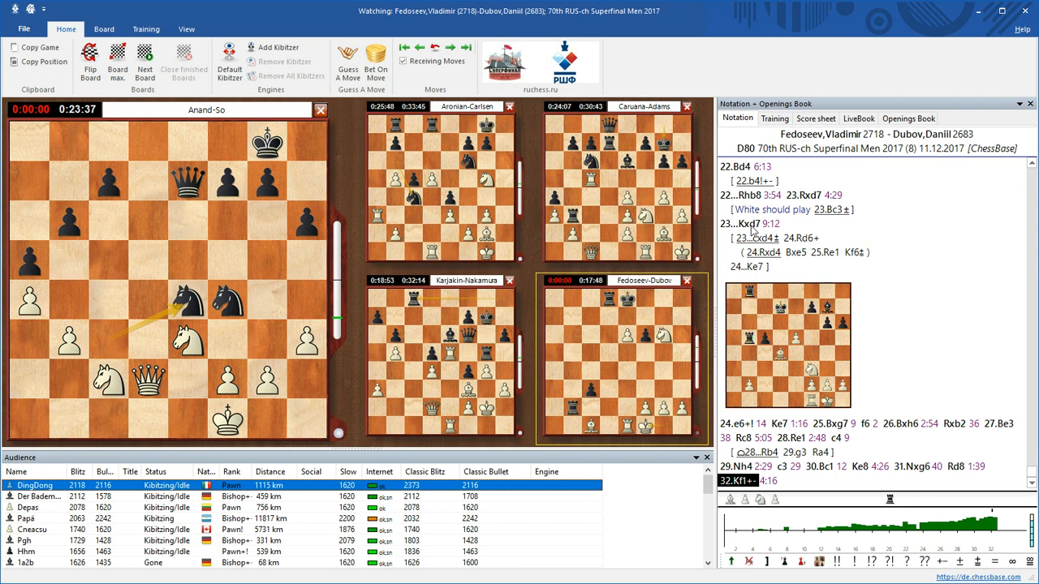
mouse_move(951, 323)
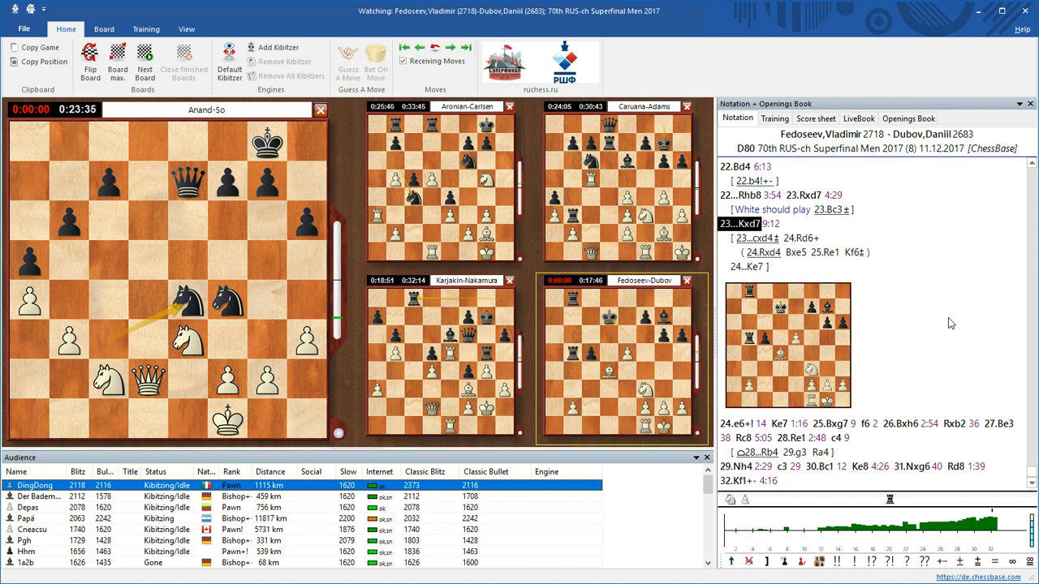
mouse_move(656, 355)
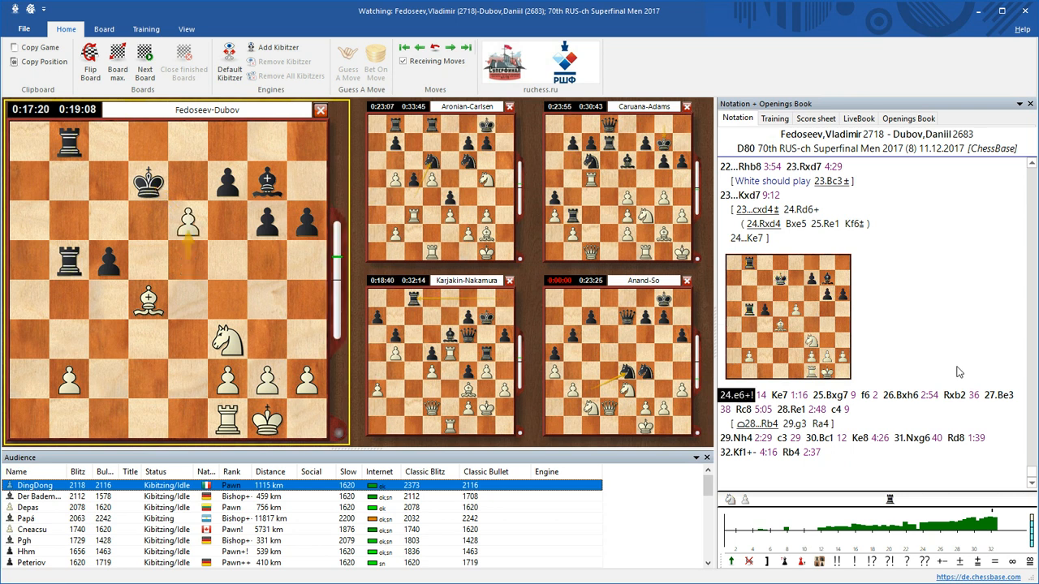
mouse_move(993, 300)
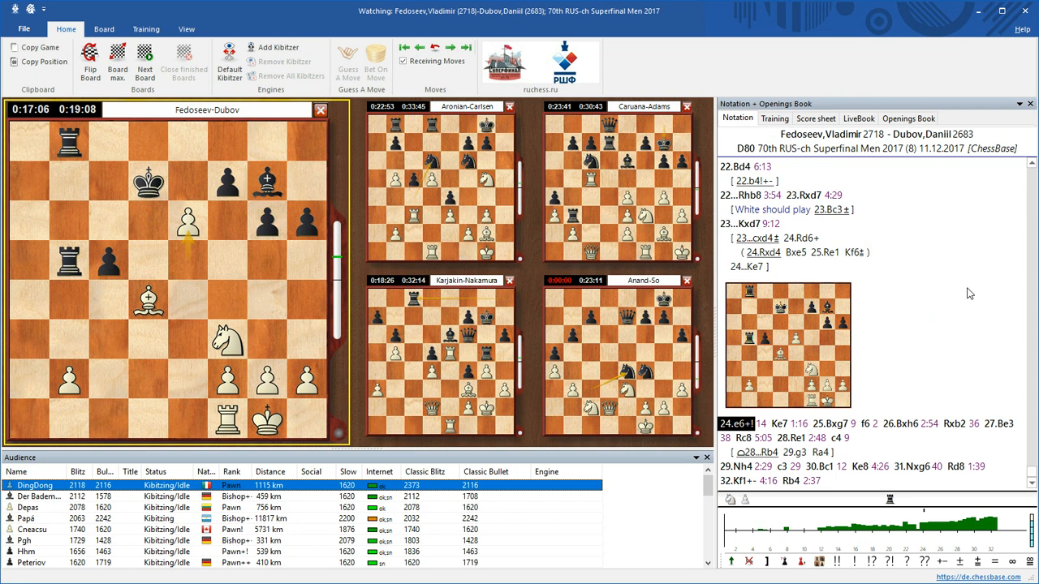
mouse_move(974, 325)
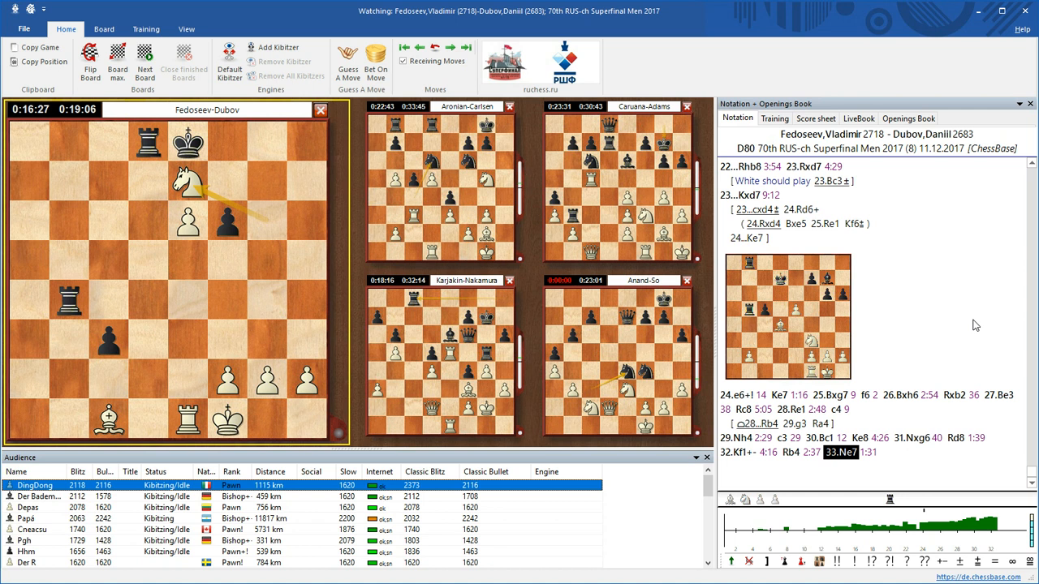
mouse_move(955, 286)
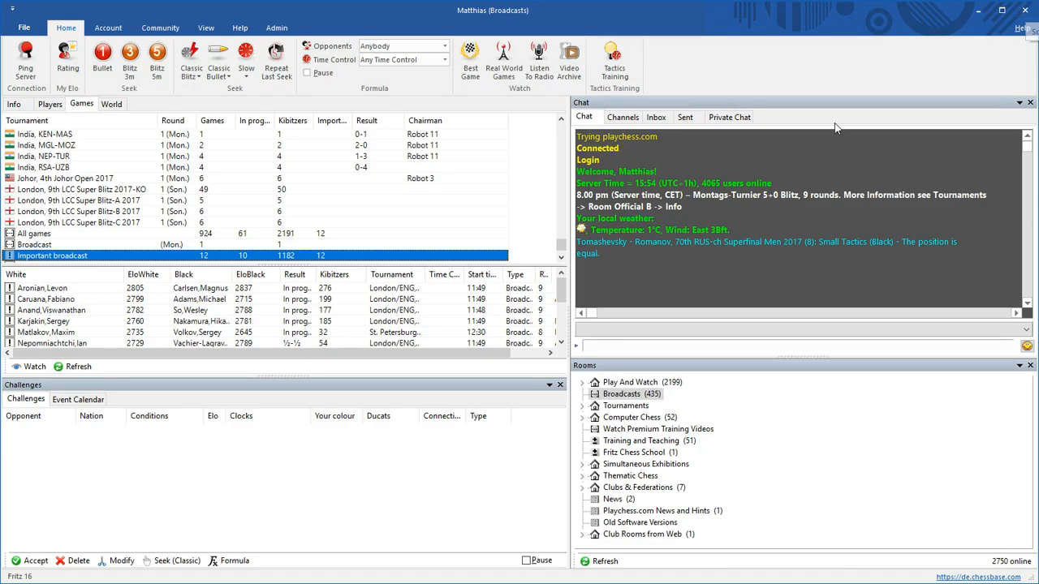
mouse_move(471, 57)
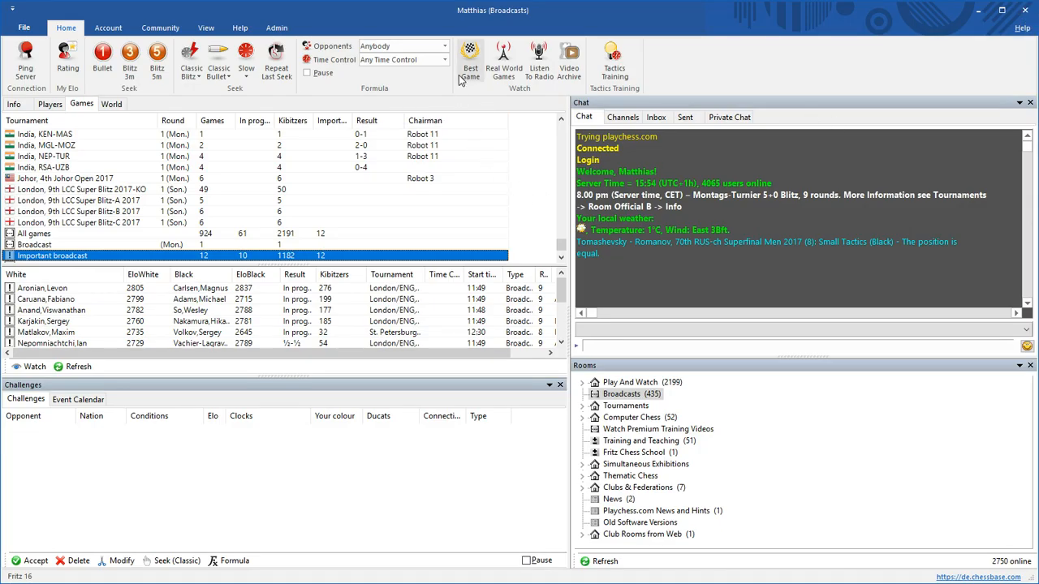
mouse_move(471, 62)
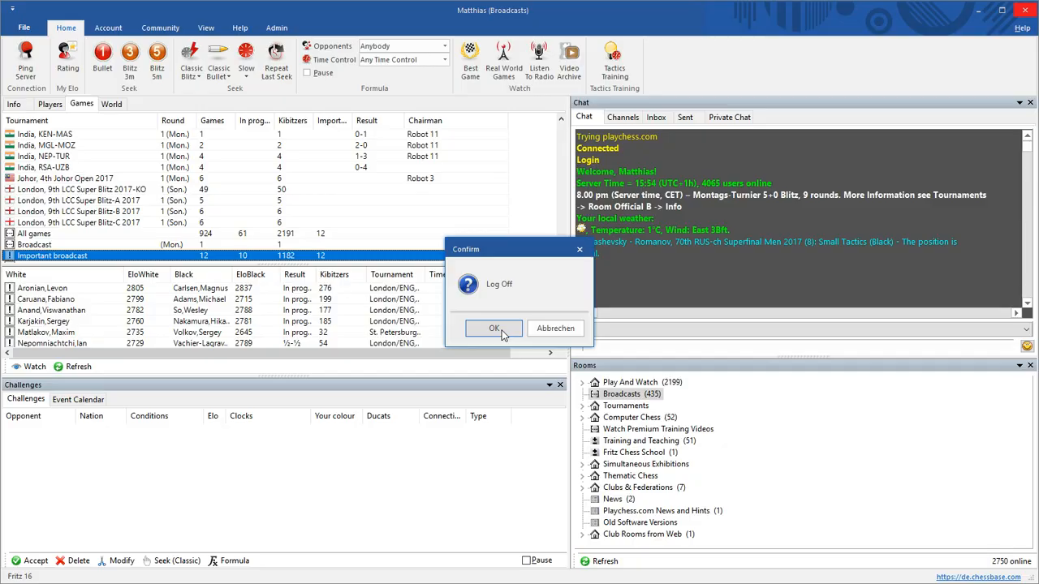
Confirm logging off from the broadcasts server, returning to the start screen
left_click(494, 328)
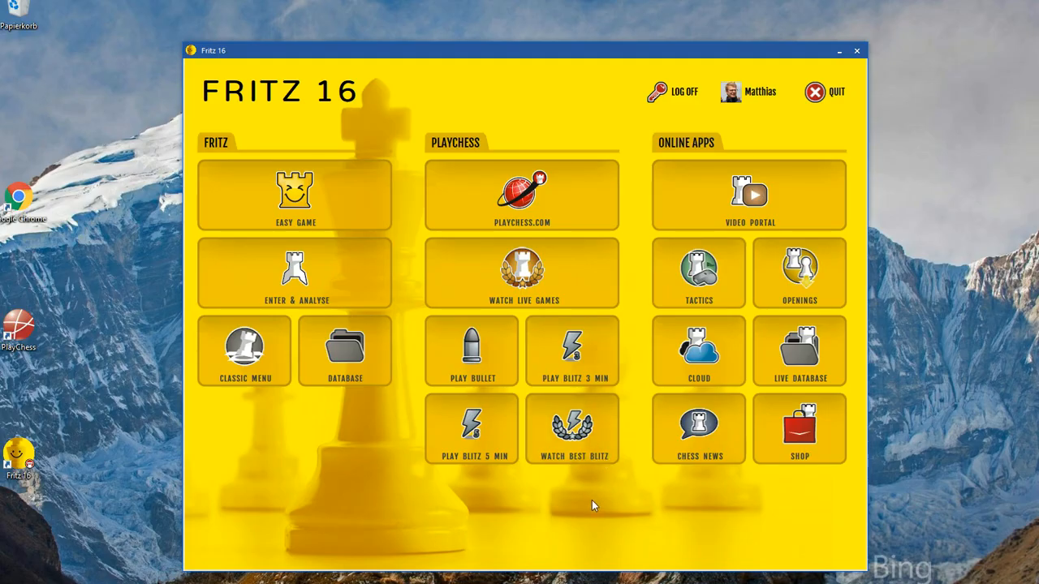
mouse_move(573, 426)
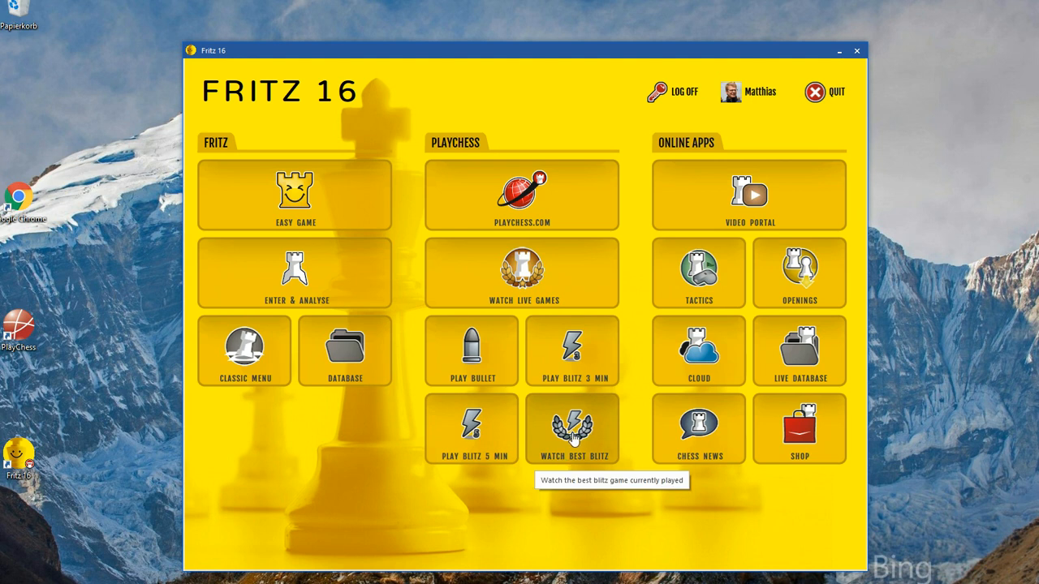